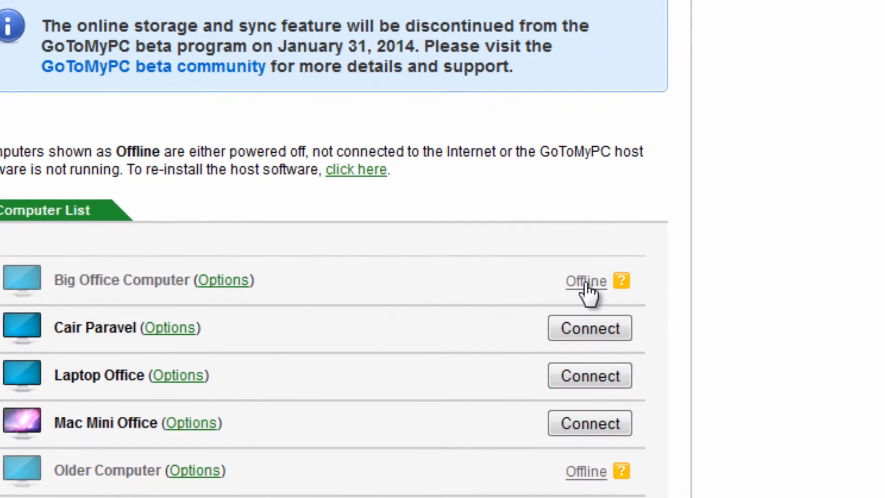
# Show the Offline status explanation for Big Office Computer in the computer list
pyautogui.click(621, 281)
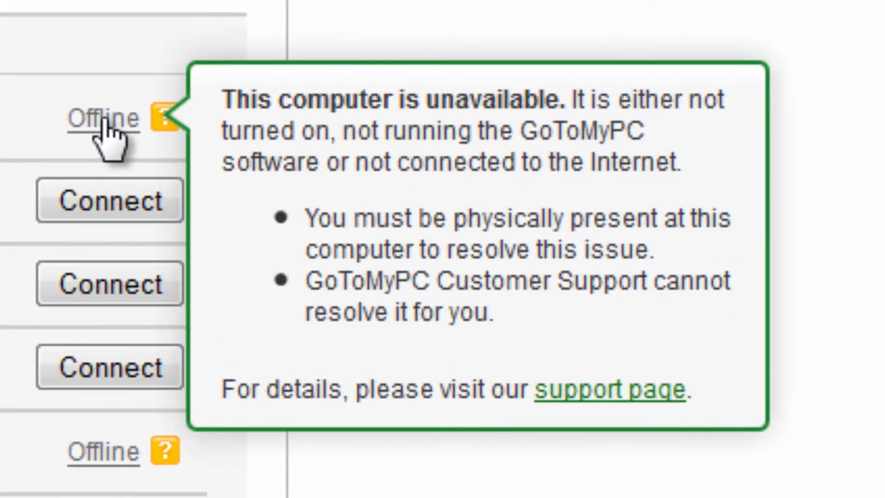